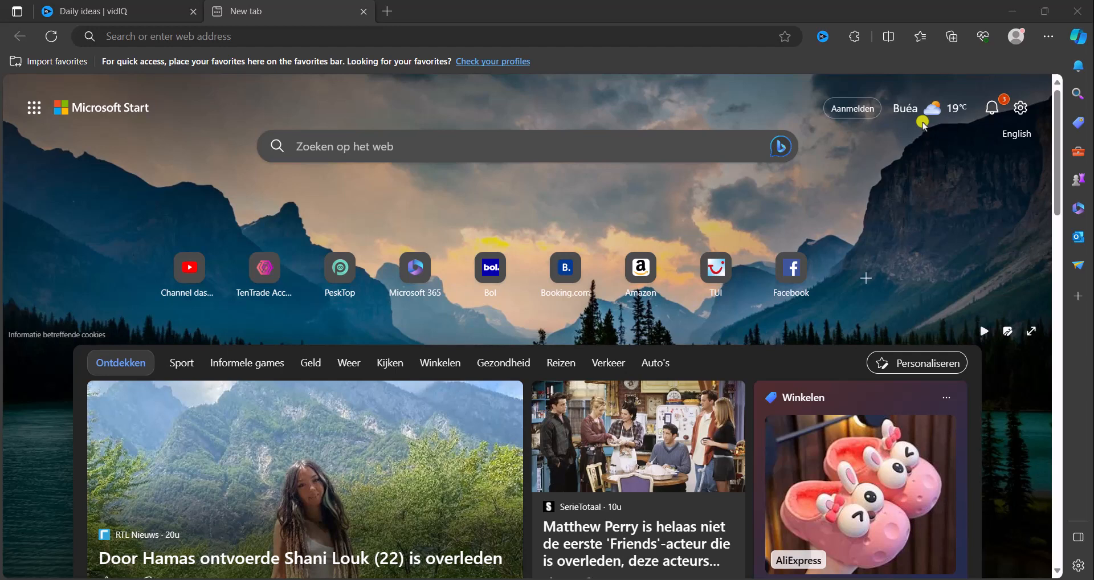
pyautogui.moveTo(760, 186)
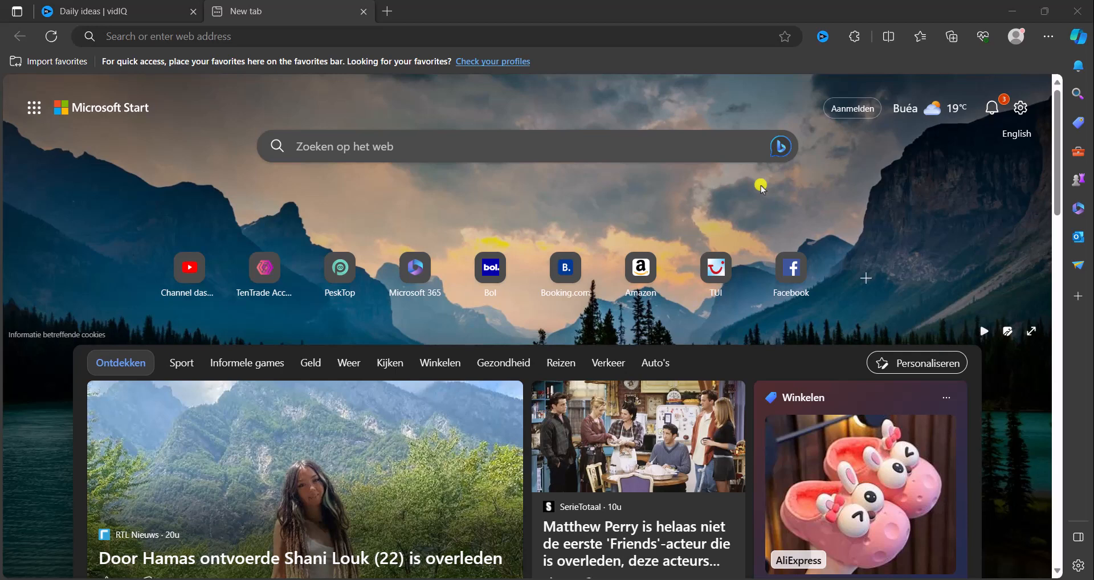
# - Run a web search for 'freepik' from the Edge new tab page
pyautogui.click(494, 146)
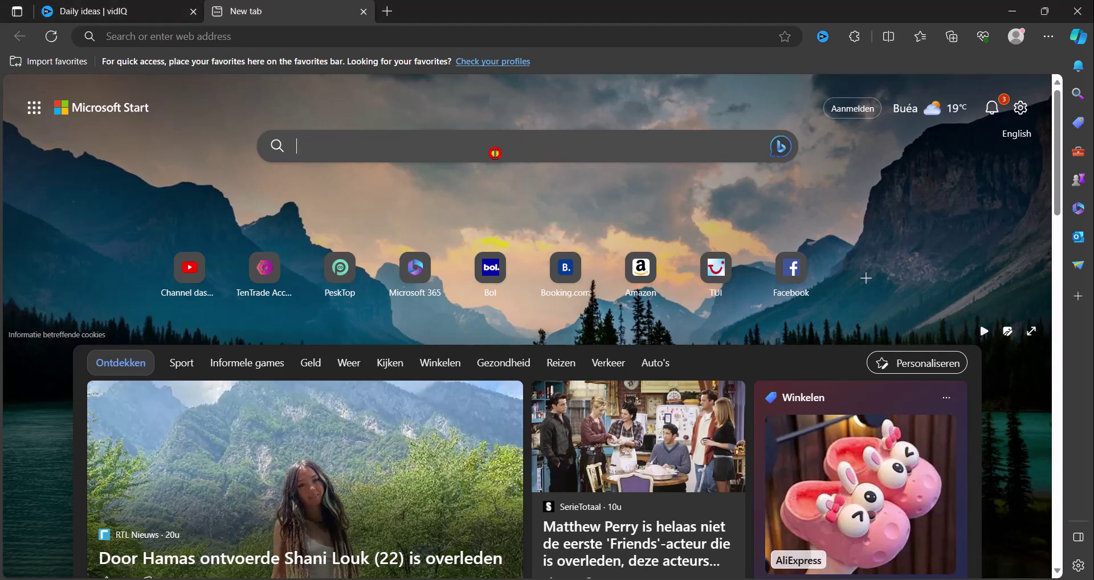
pyautogui.click(489, 146)
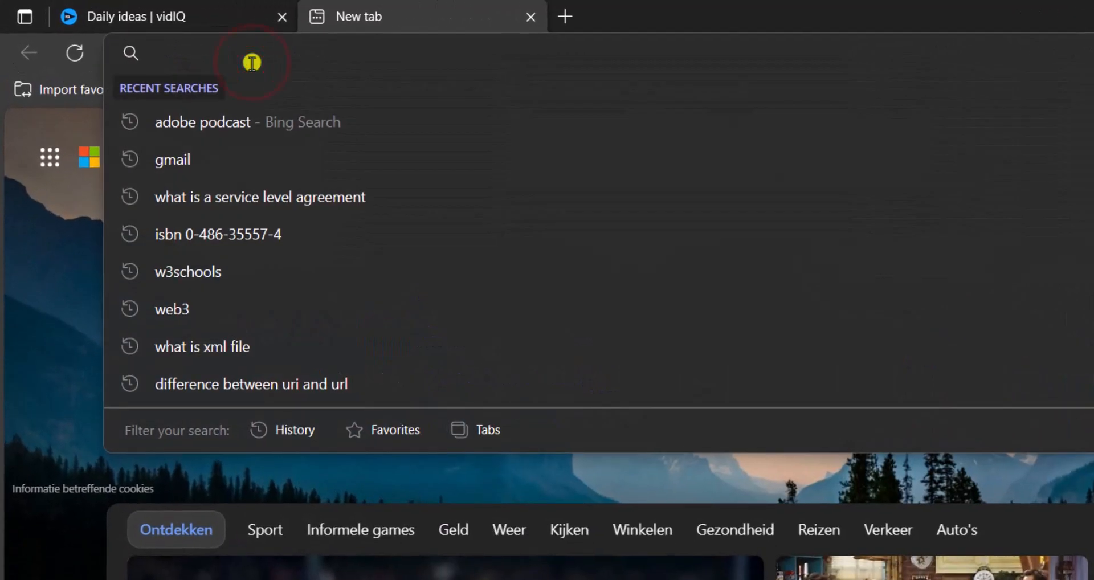
pyautogui.write('freepik')
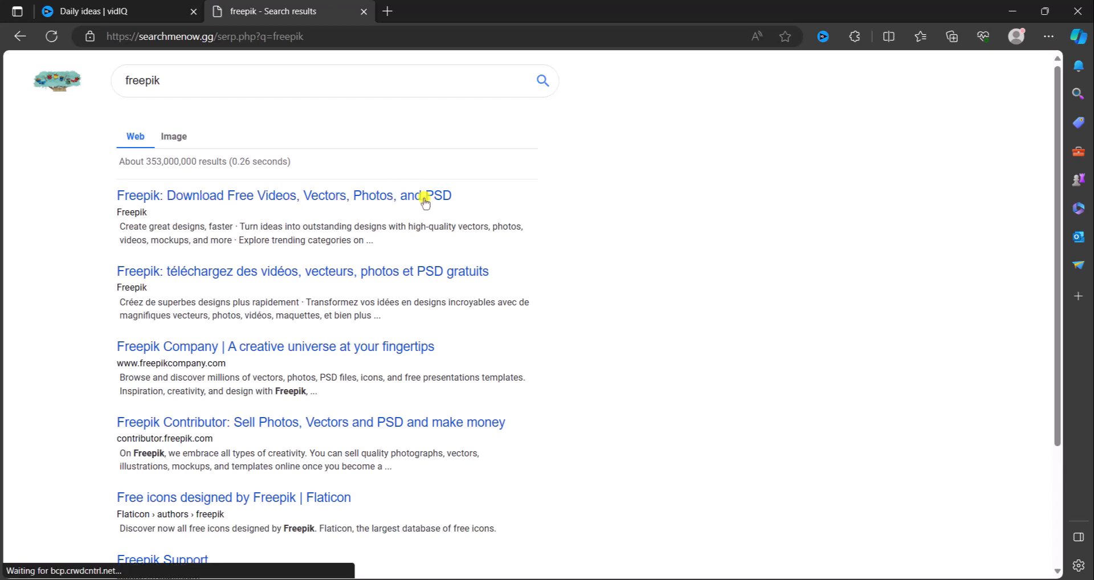
# - Go to the Freepik site and search all assets for 'billboard mockup'
pyautogui.click(284, 196)
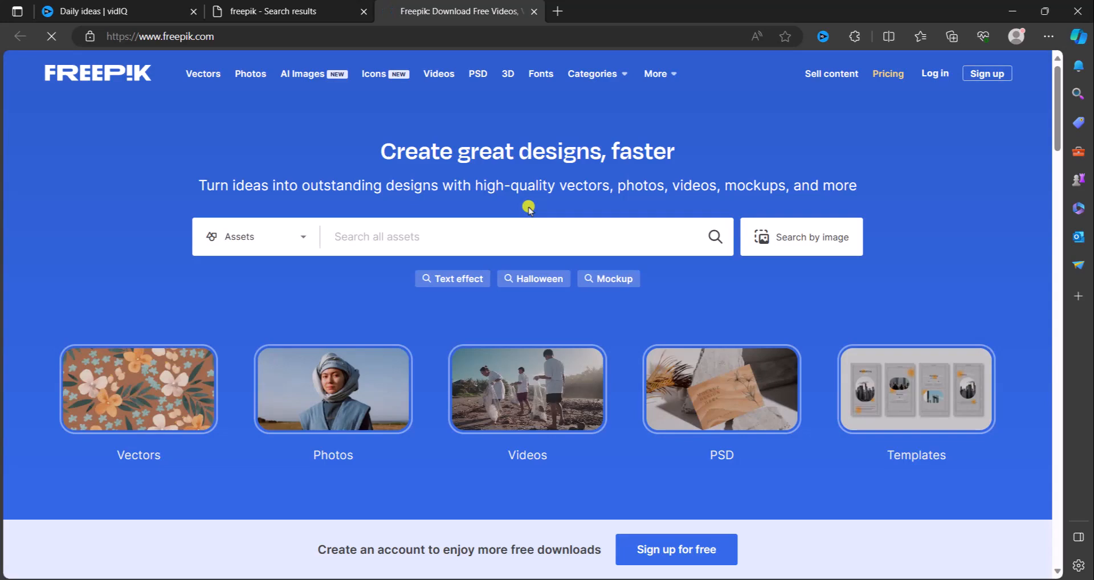
pyautogui.scroll(-3)
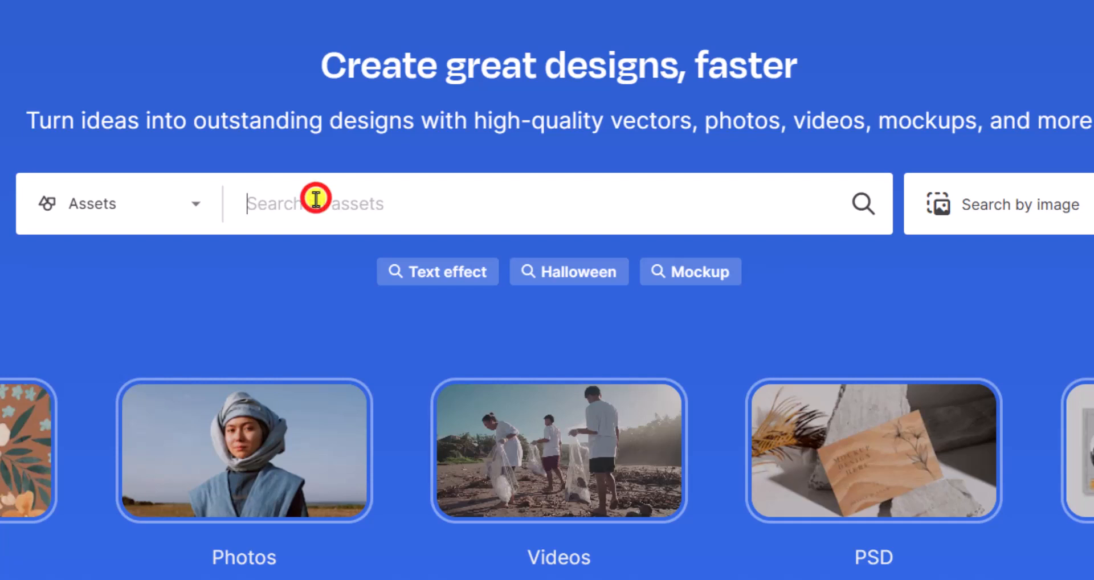
pyautogui.write('billboard')
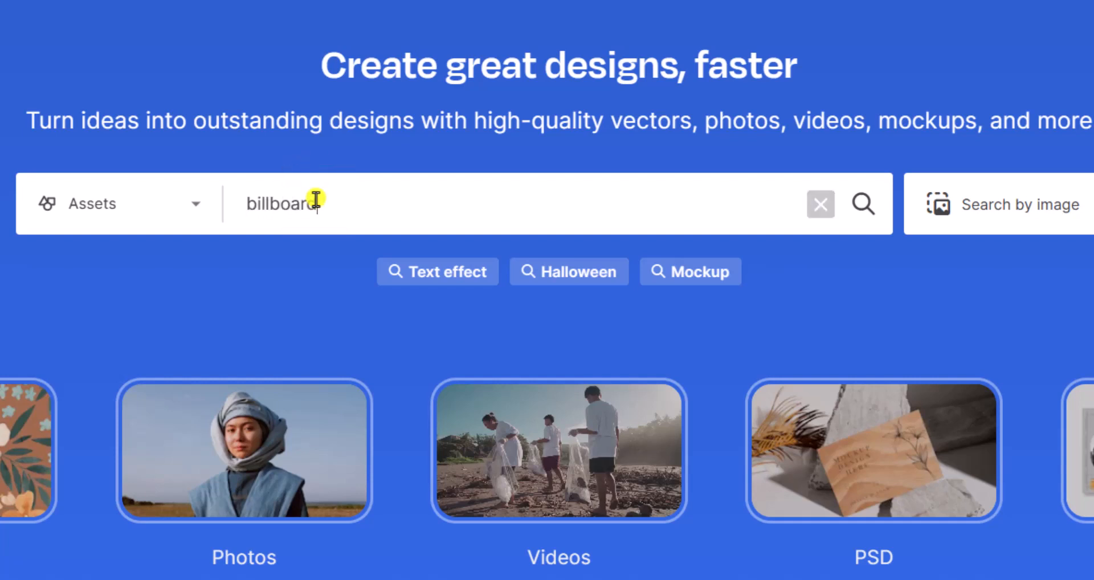
pyautogui.write('mockup')
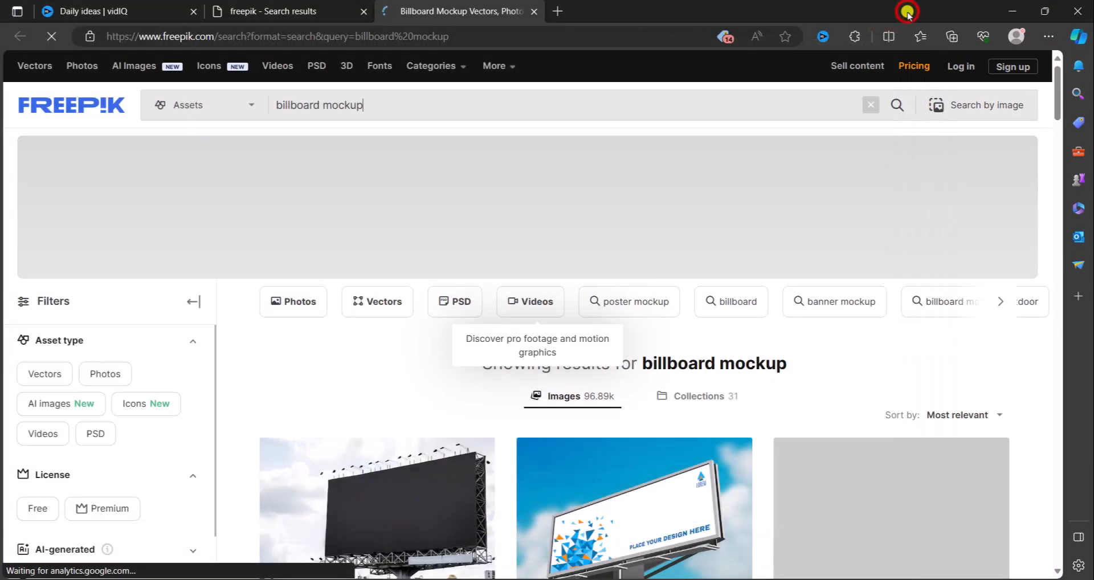
# - Filter the billboard mockup results to the PSD asset type (about 34.65k images)
pyautogui.scroll(-3)
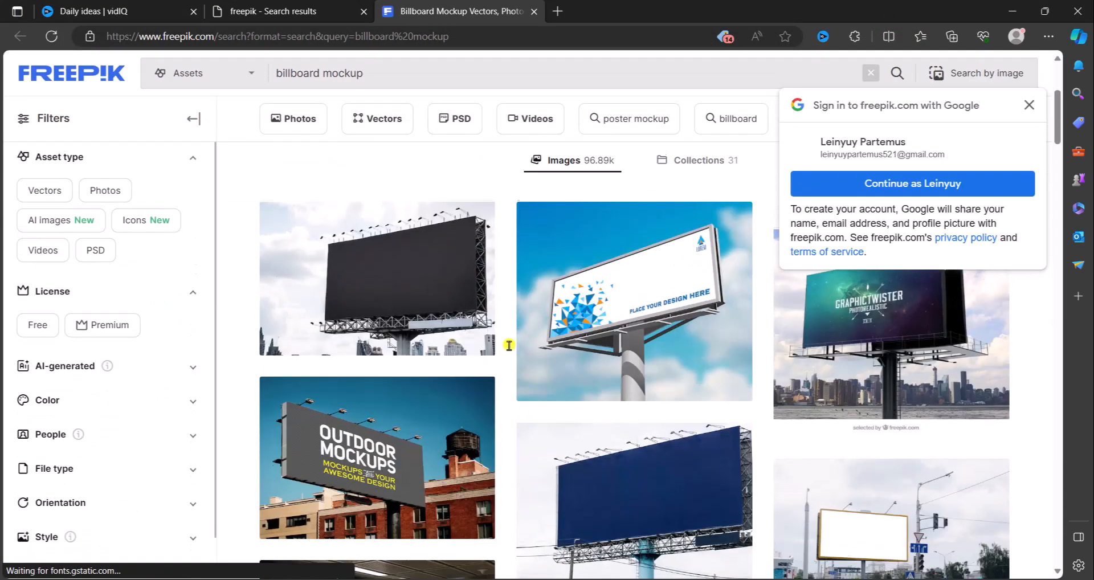
pyautogui.scroll(-3)
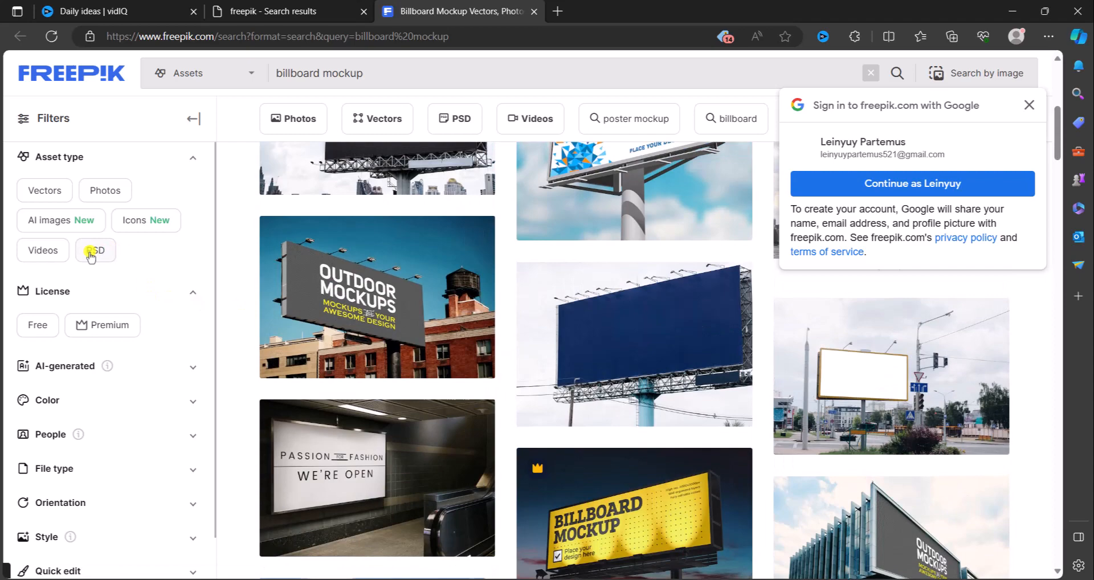
pyautogui.click(95, 250)
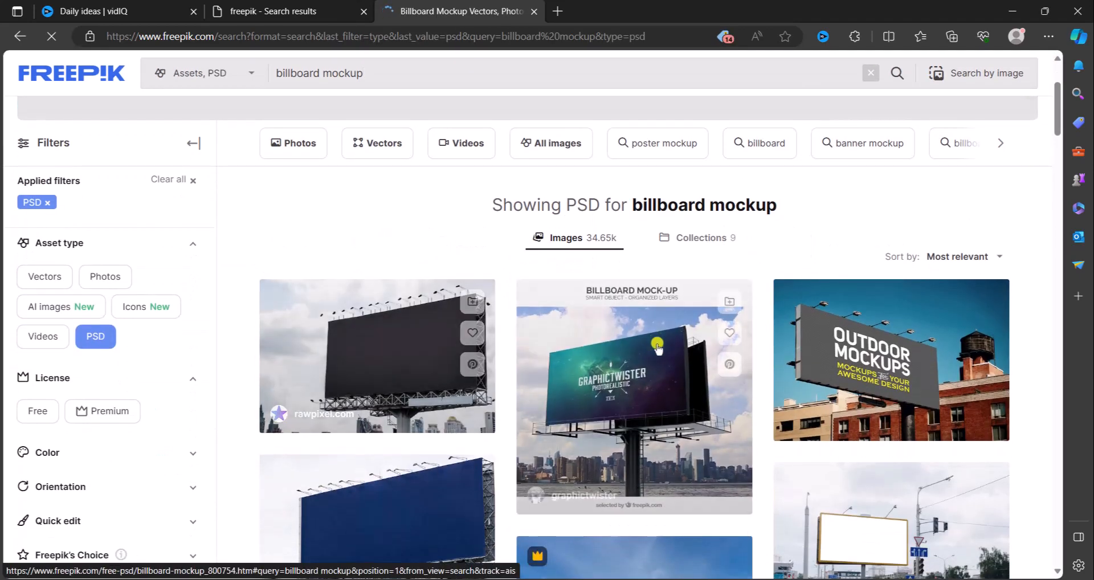
# - Scroll down through the PSD billboard mockup results
pyautogui.scroll(-3)
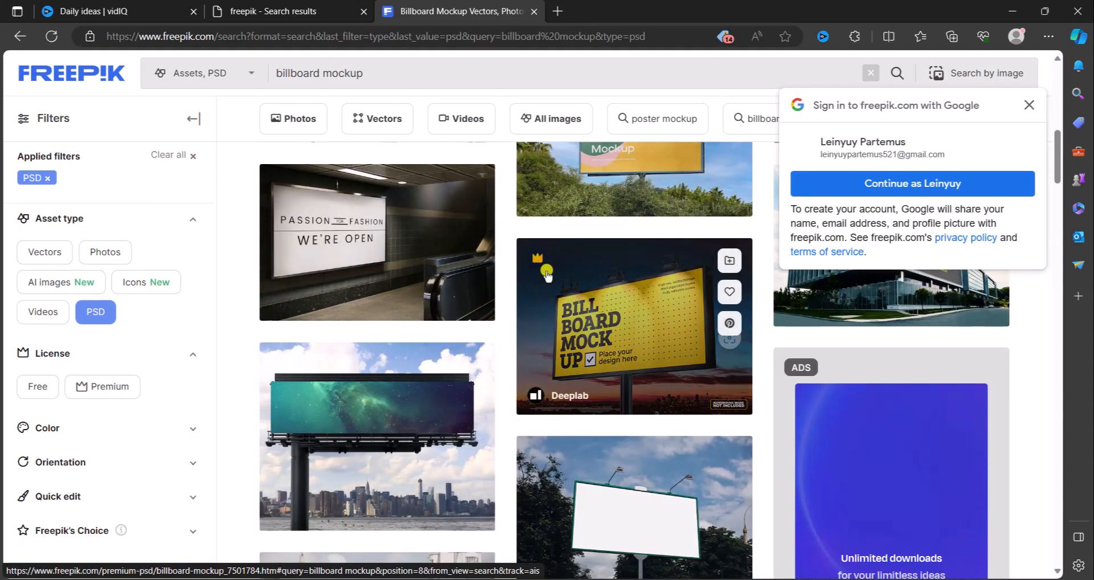
pyautogui.scroll(-3)
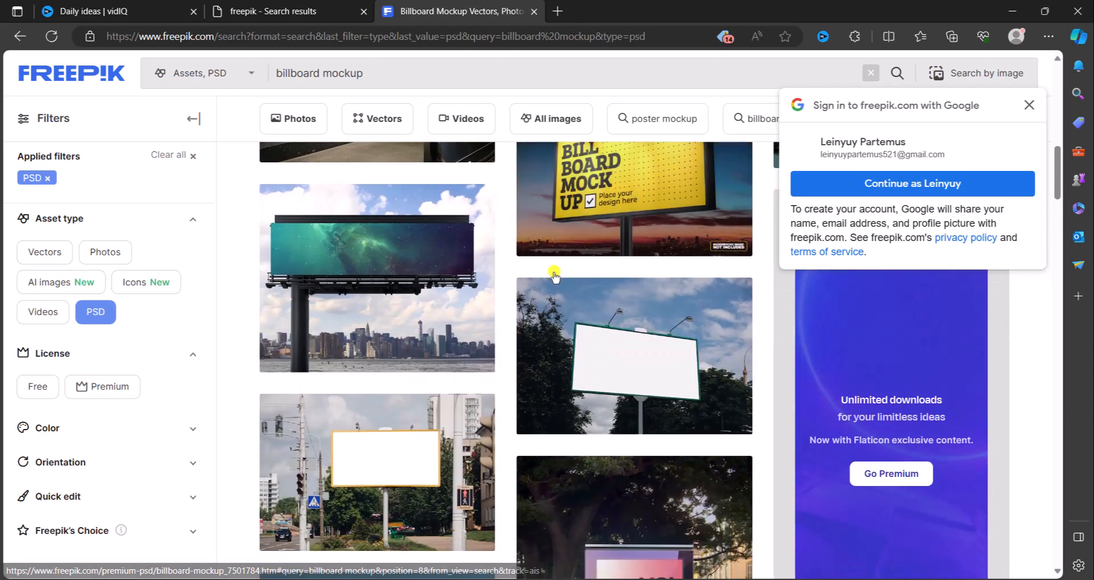
pyautogui.scroll(-3)
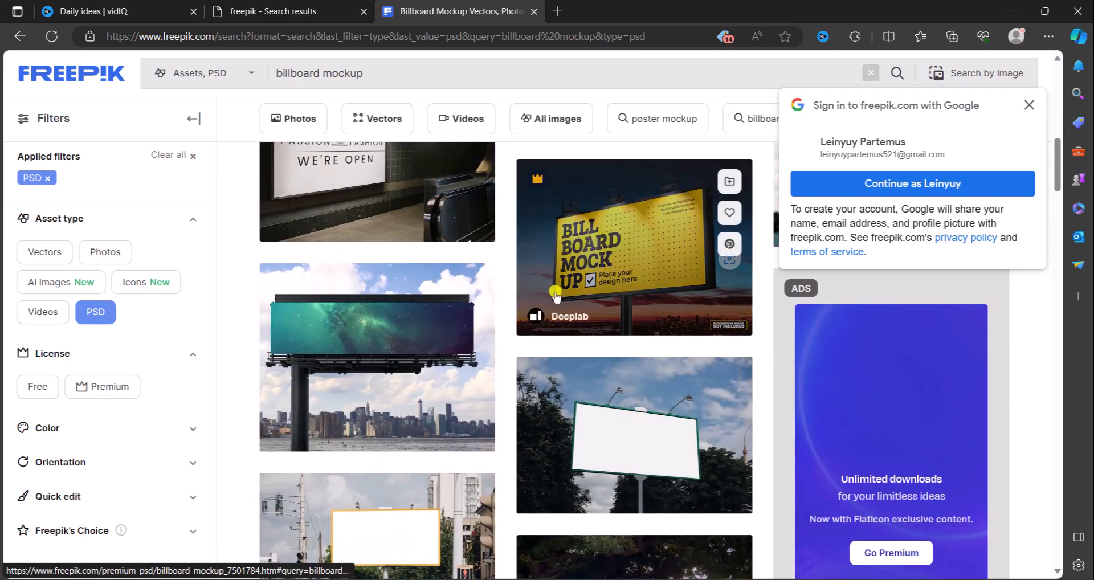
pyautogui.scroll(-3)
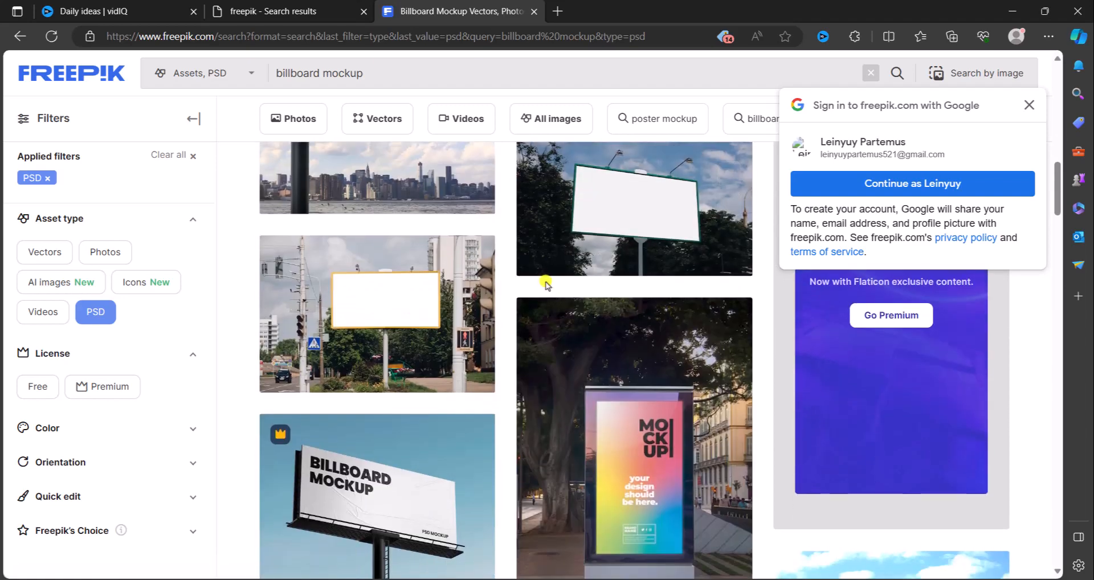
pyautogui.scroll(-3)
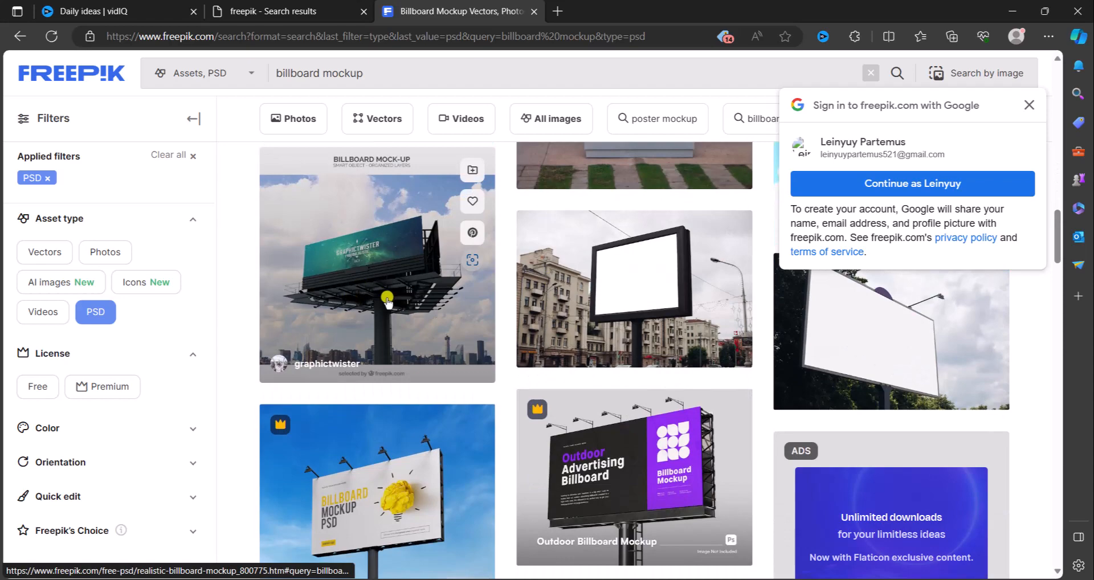
pyautogui.scroll(-3)
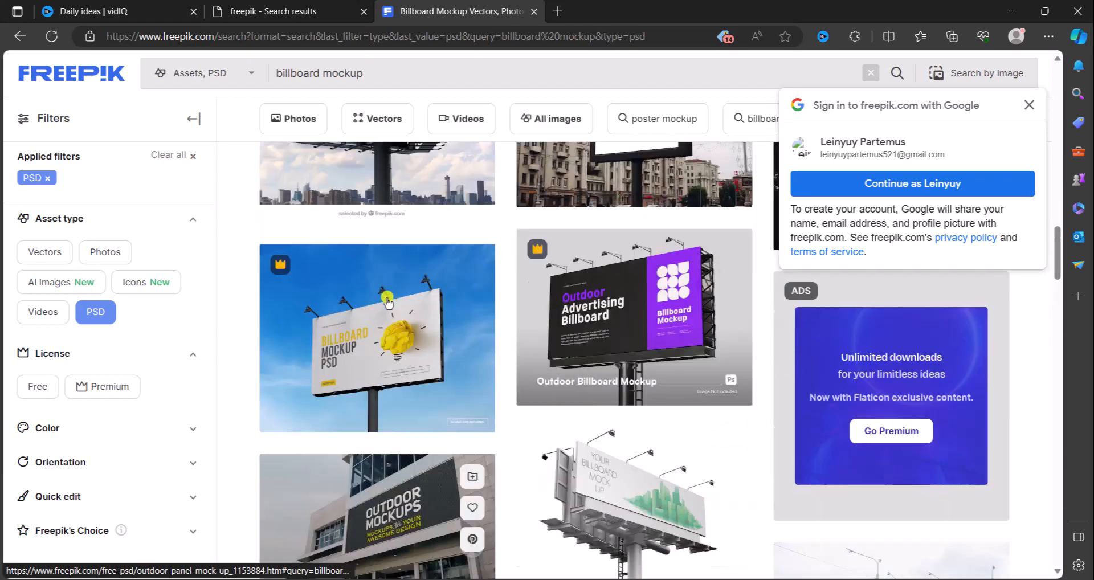
pyautogui.scroll(-3)
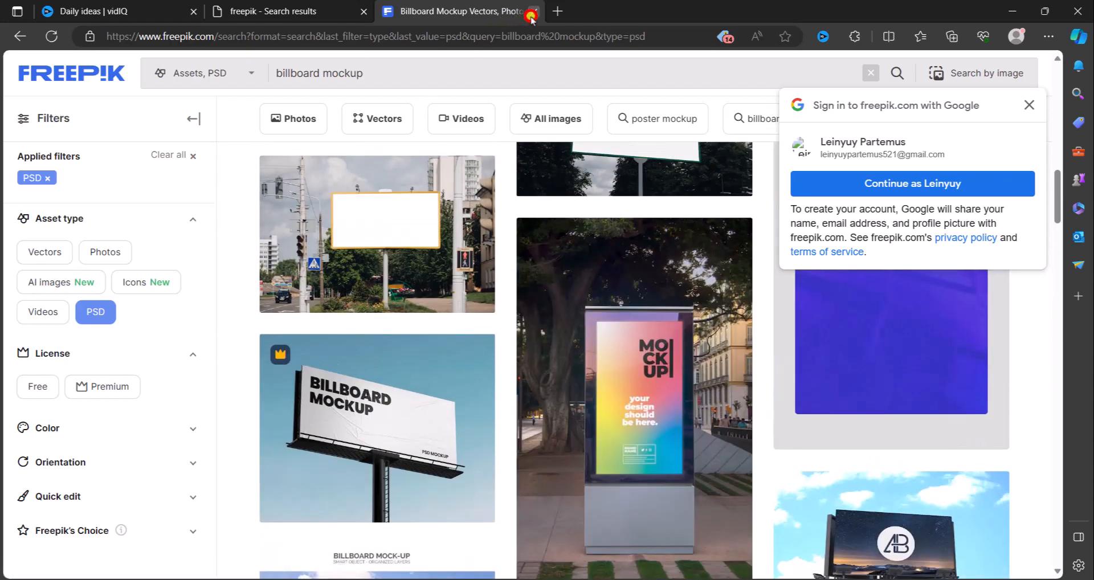
# - Search the web for 'vecteezy' in a new tab and go to the Vecteezy homepage
pyautogui.click(532, 12)
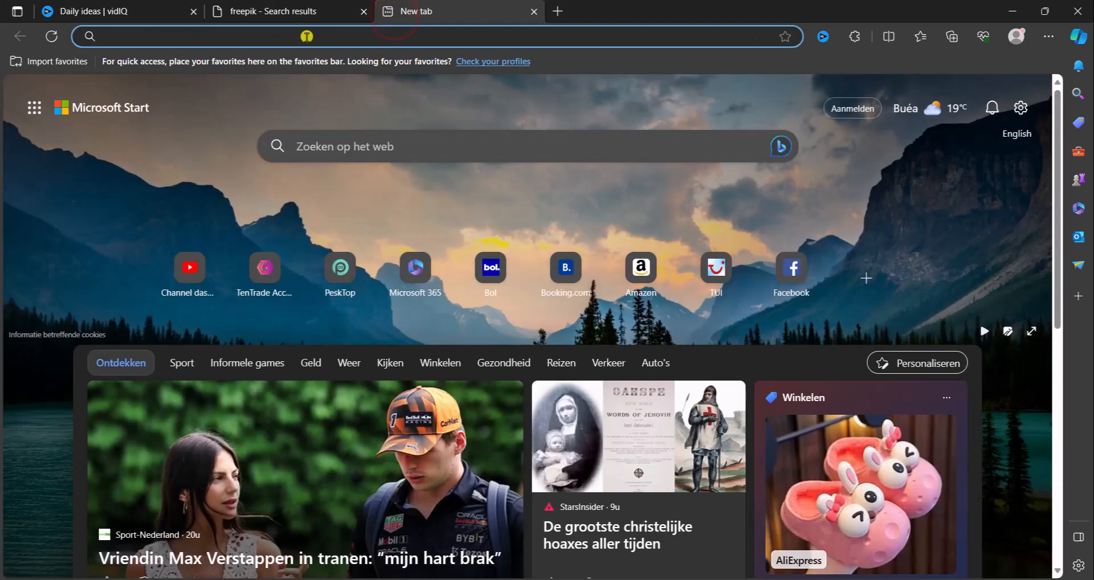
pyautogui.write('v')
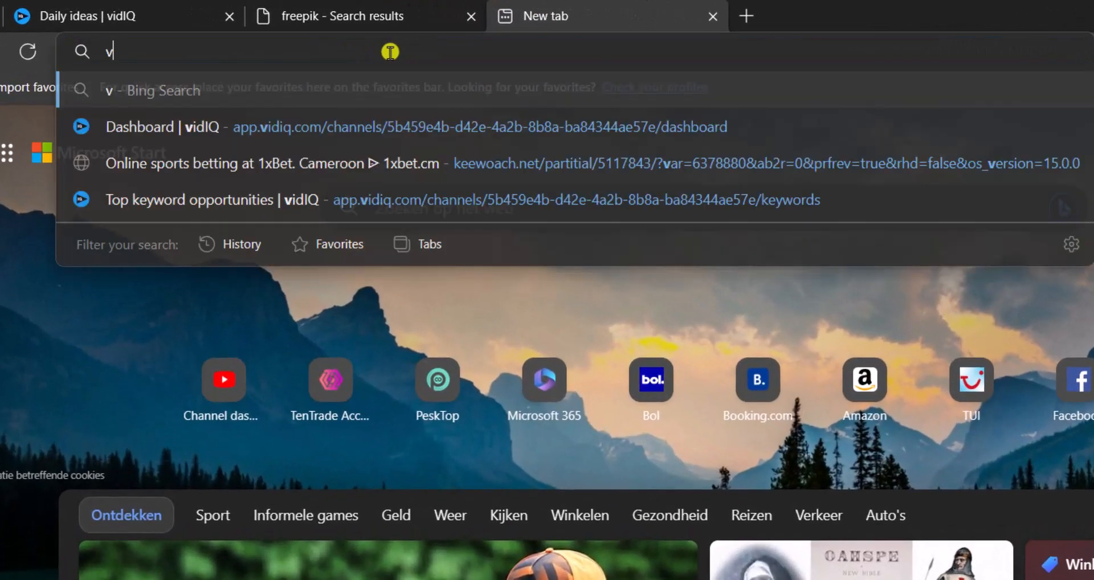
pyautogui.write('ecteezy')
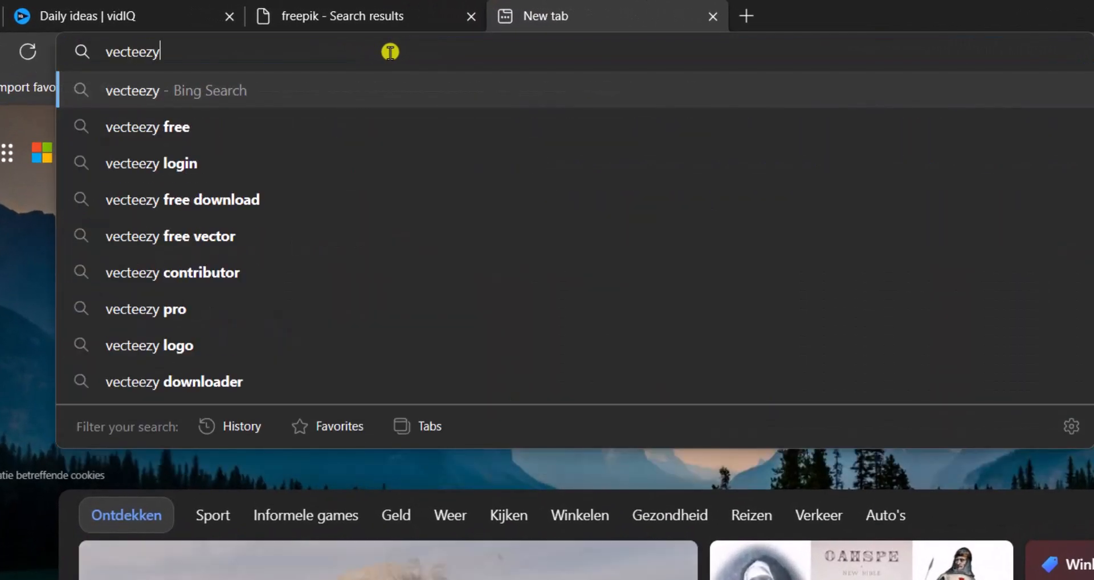
pyautogui.press('Return')
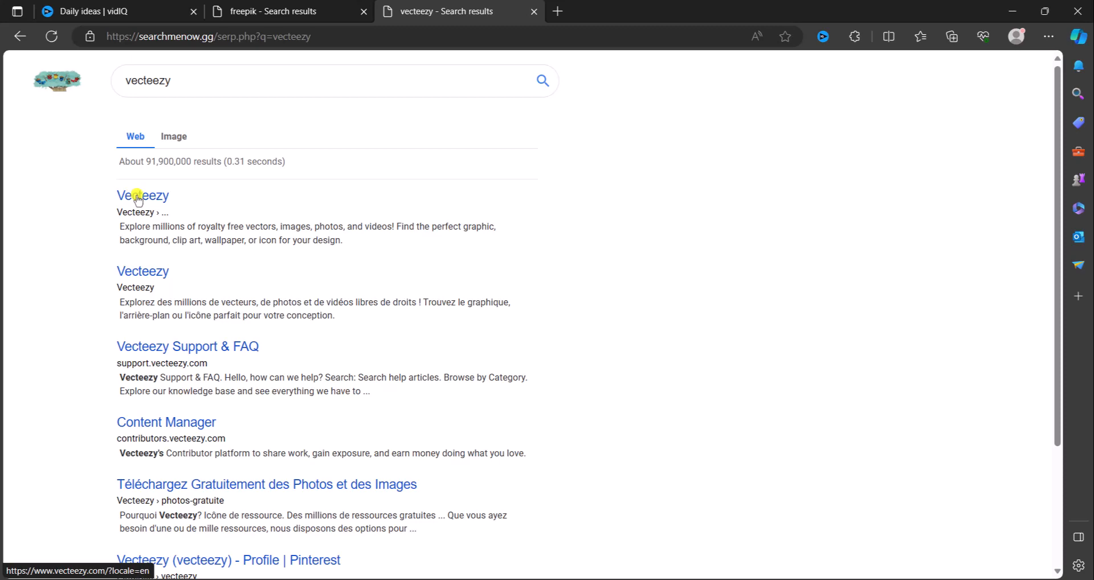
pyautogui.click(142, 196)
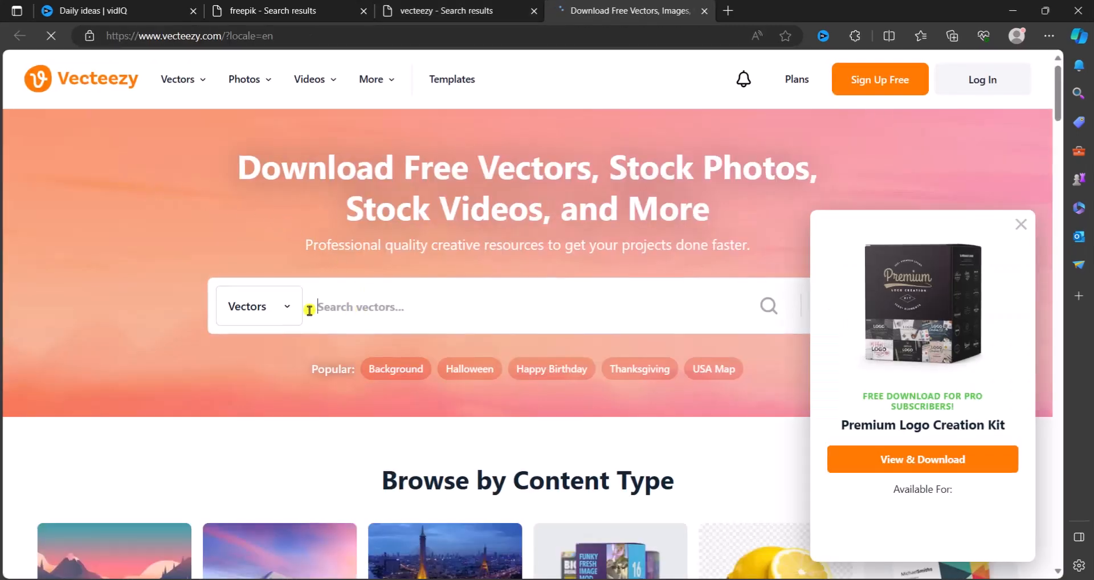
# - Search Vecteezy's PSDs for 't shirt mock up' via the search suggestion
pyautogui.click(259, 307)
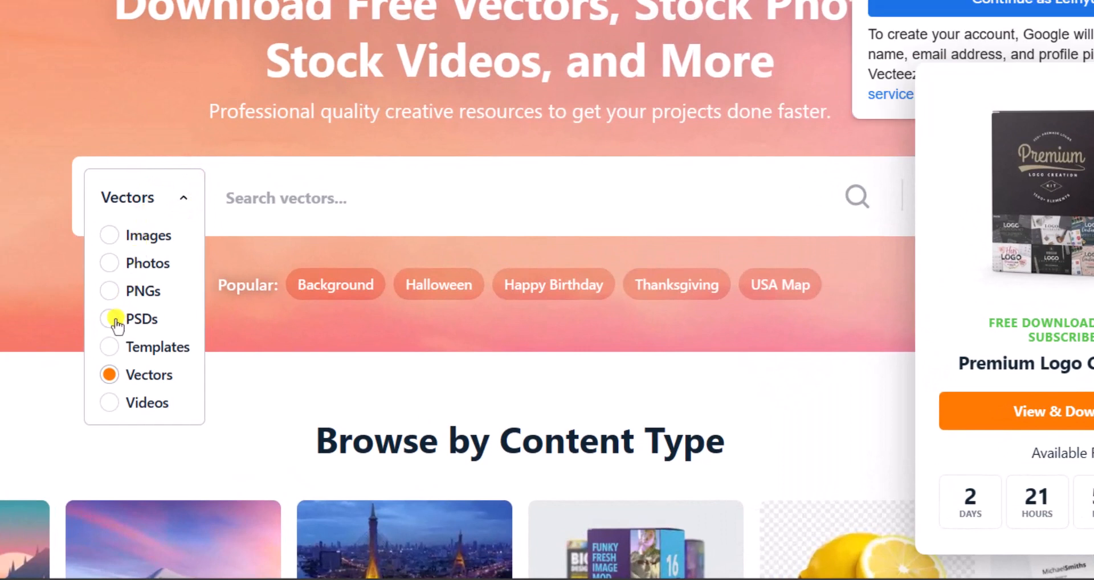
pyautogui.click(109, 320)
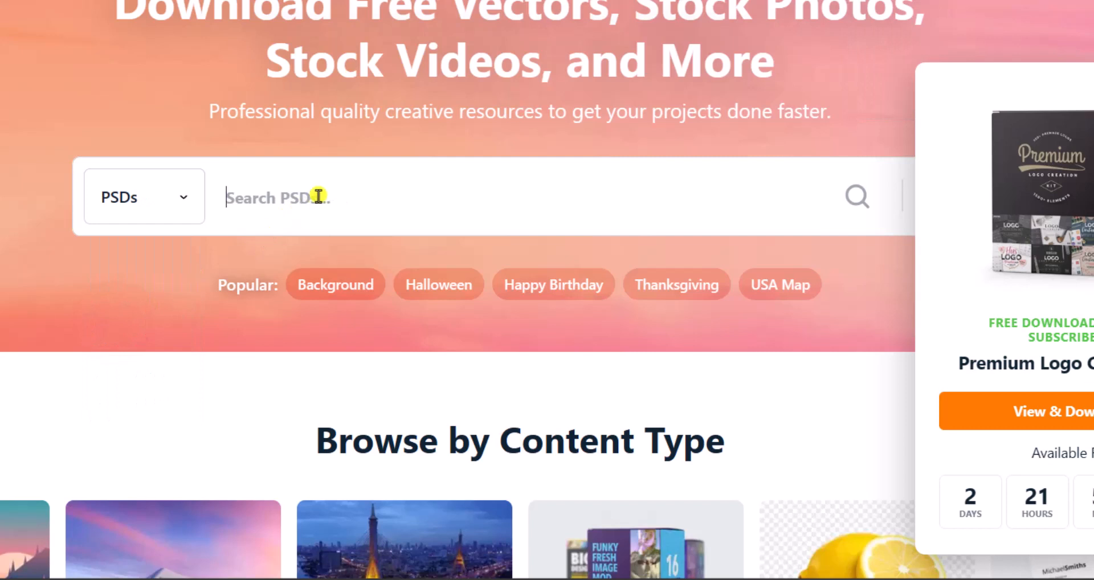
pyautogui.write('t shirt')
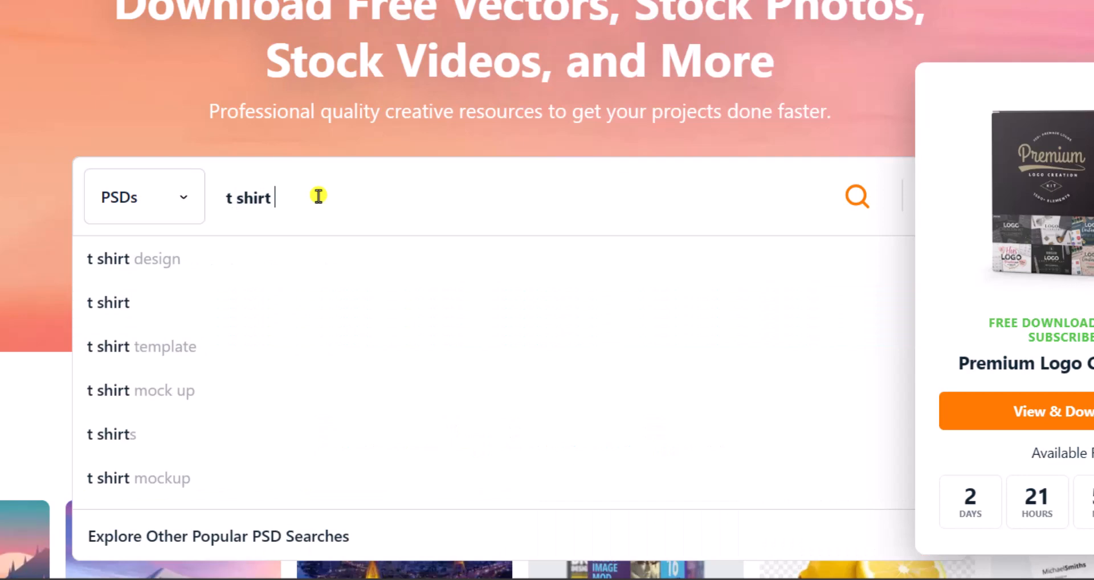
pyautogui.write('mod')
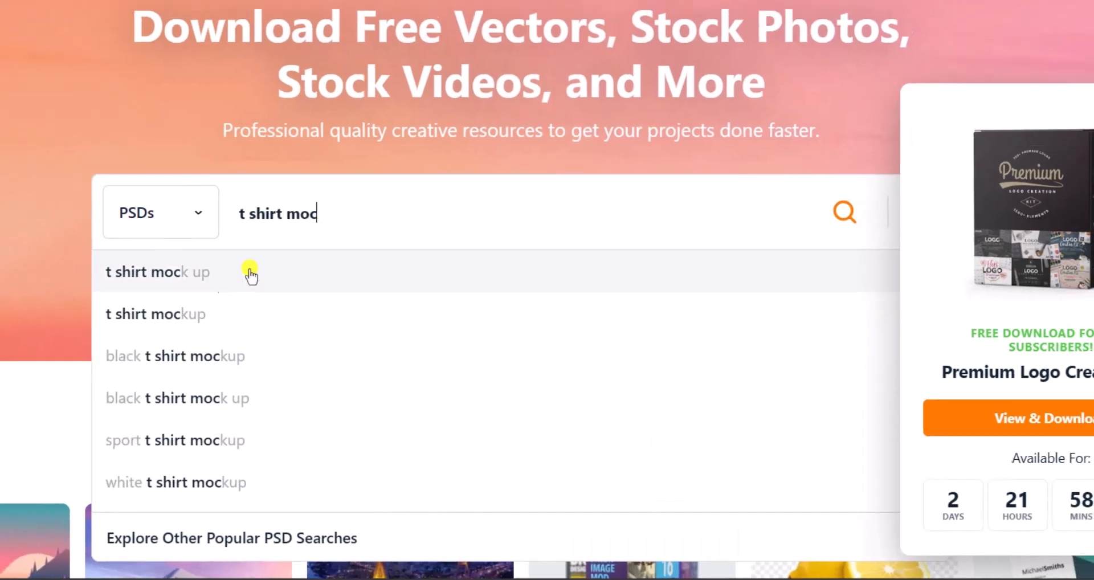
pyautogui.click(155, 314)
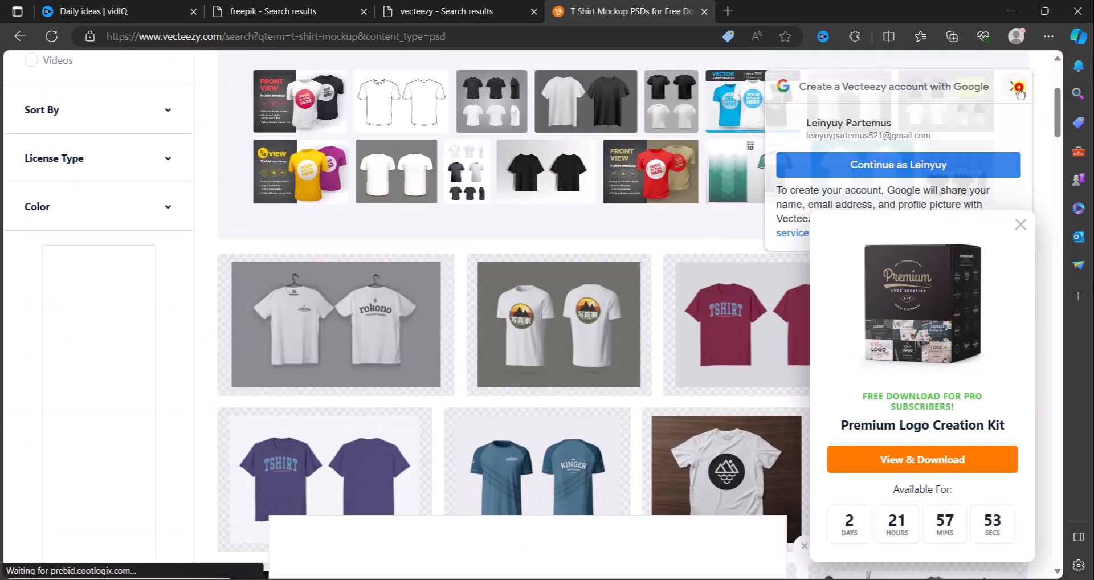
pyautogui.scroll(-3)
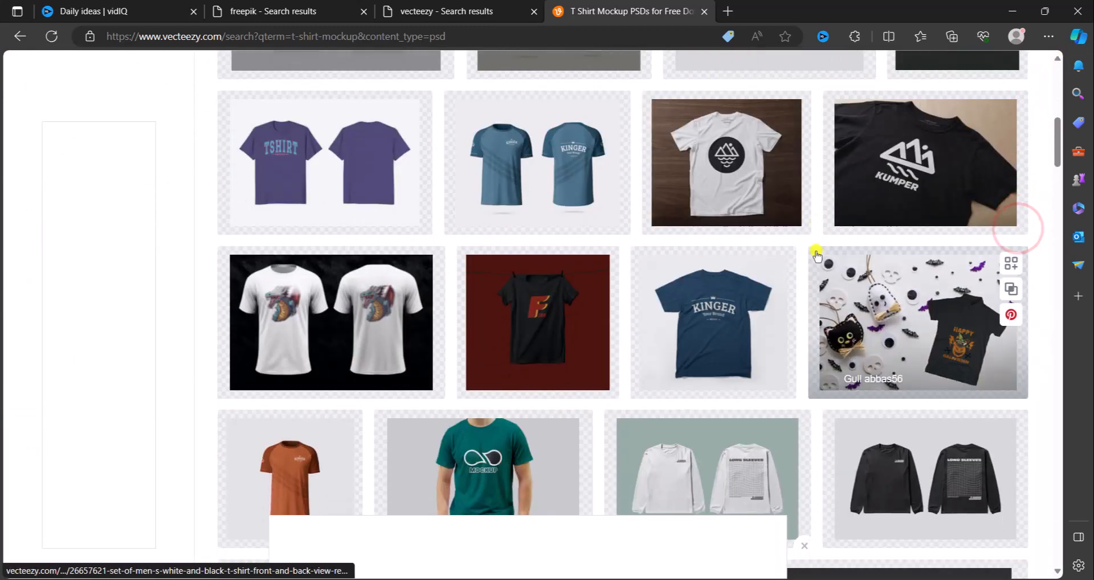
pyautogui.scroll(-3)
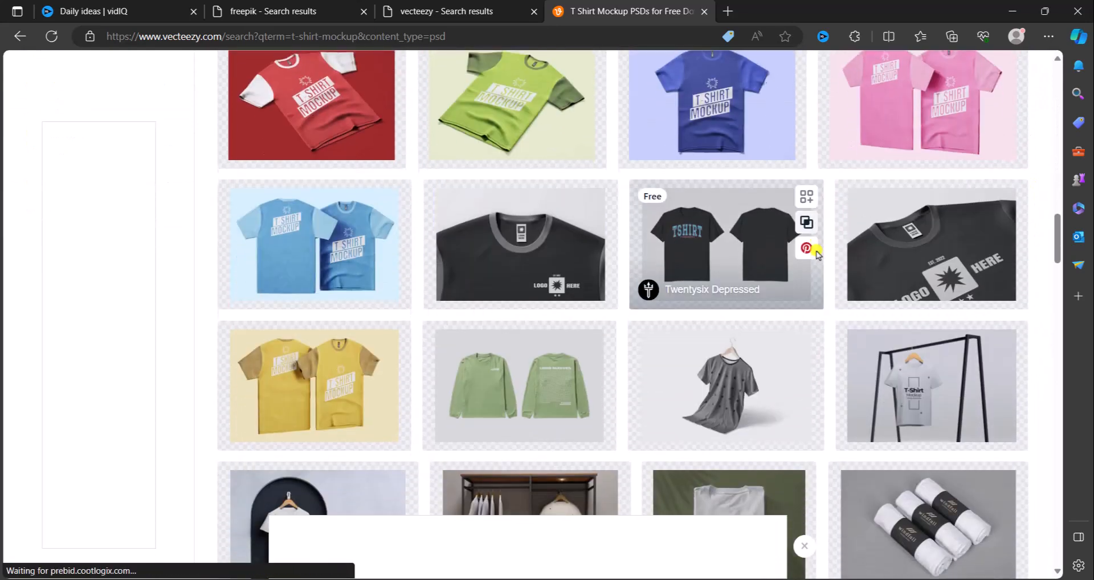
pyautogui.scroll(-3)
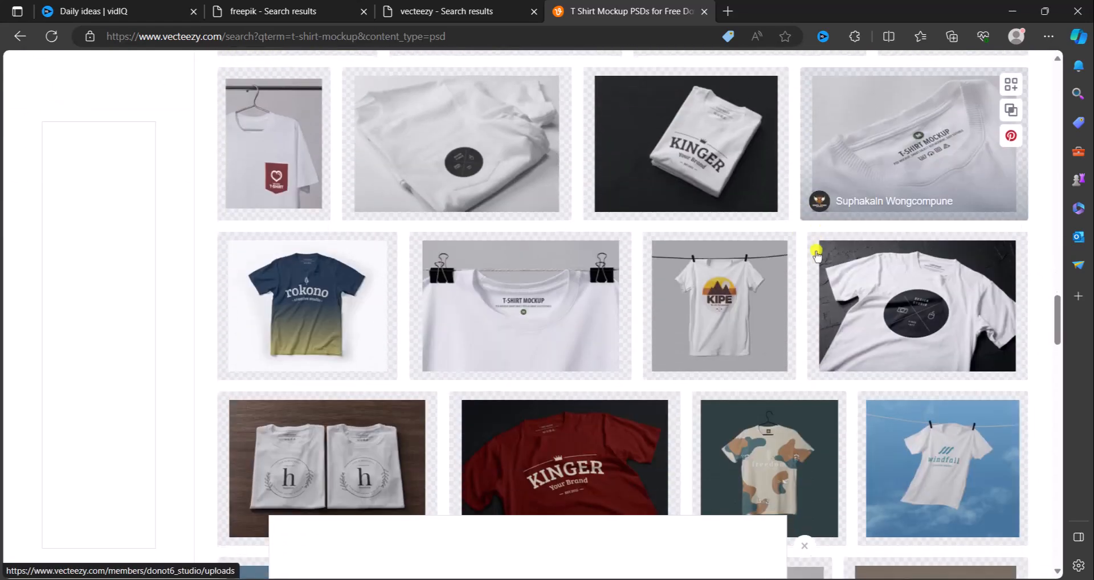
pyautogui.scroll(3)
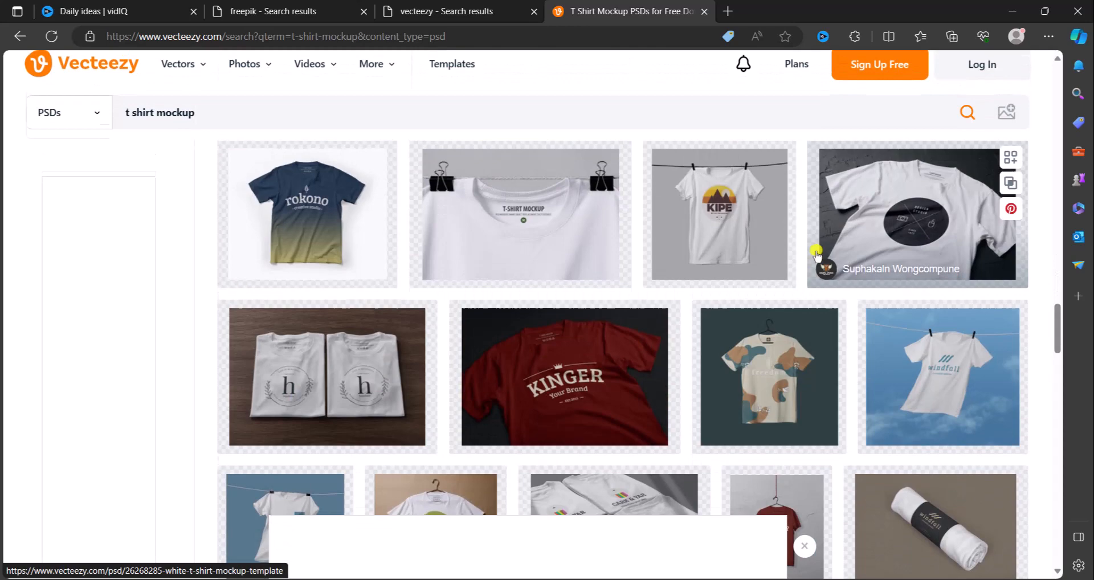
pyautogui.scroll(-3)
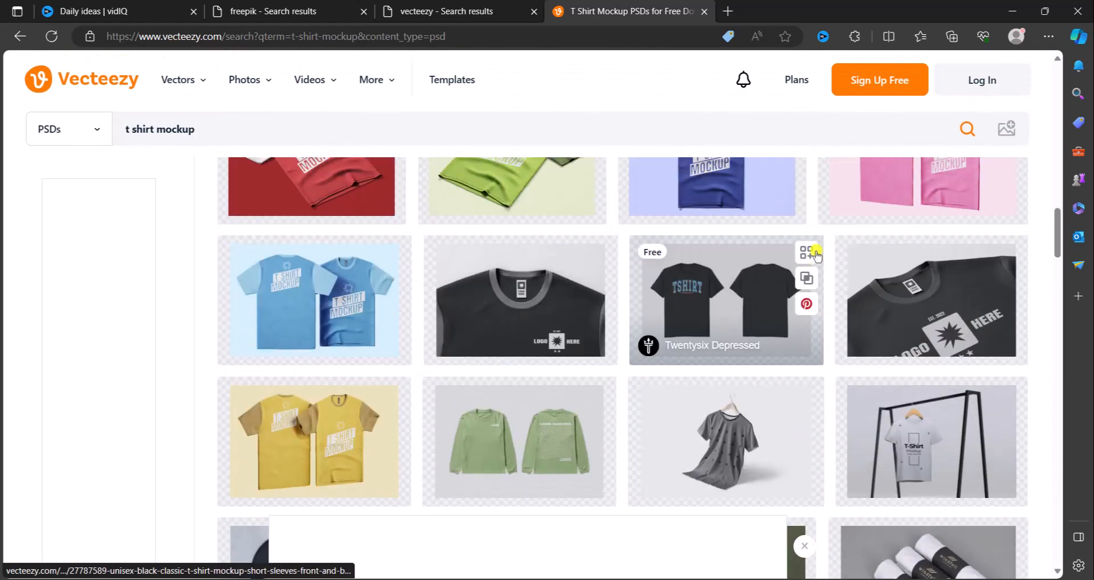
pyautogui.scroll(3)
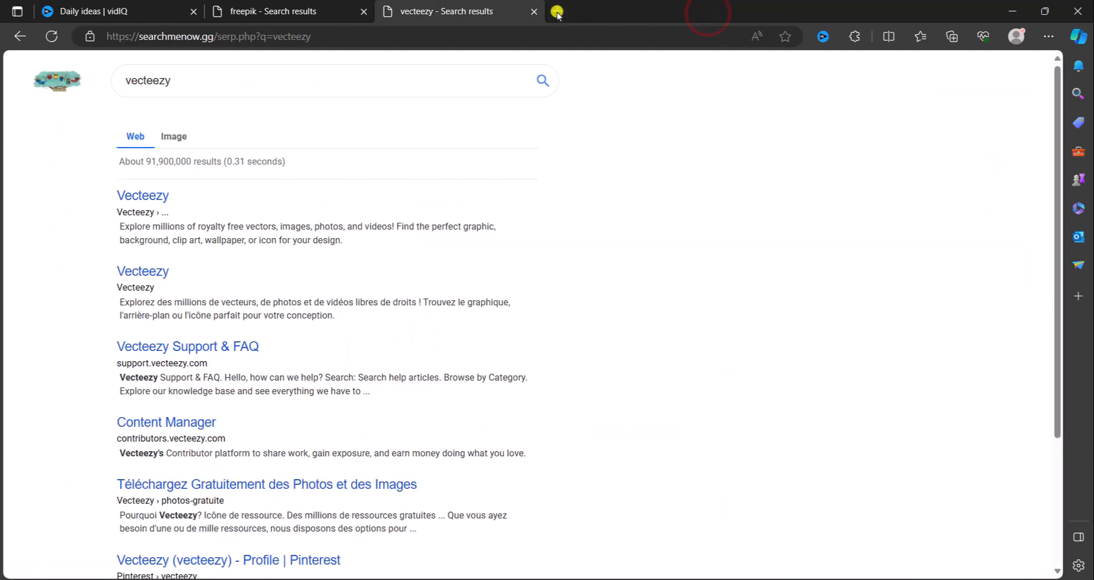
# - Close the vecteezy search results tab, leaving the freepik results showing
pyautogui.scroll(-3)
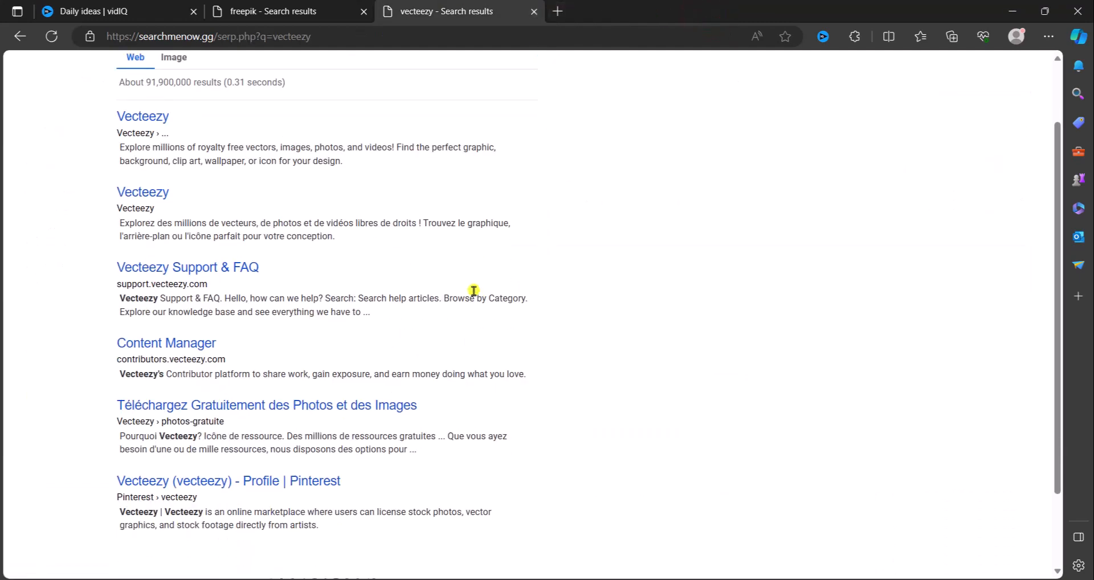
pyautogui.scroll(3)
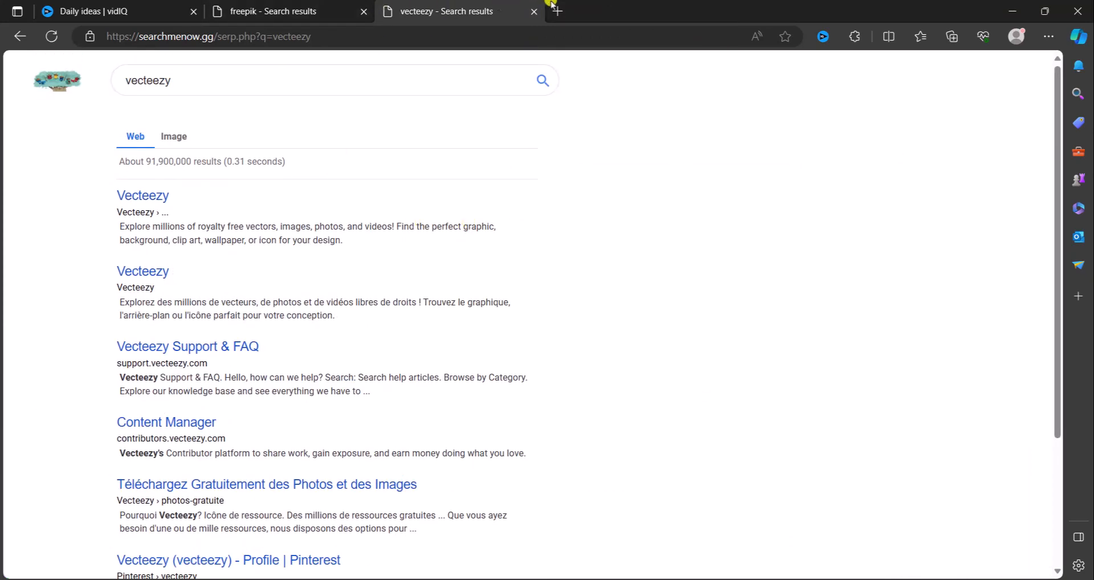
pyautogui.scroll(-3)
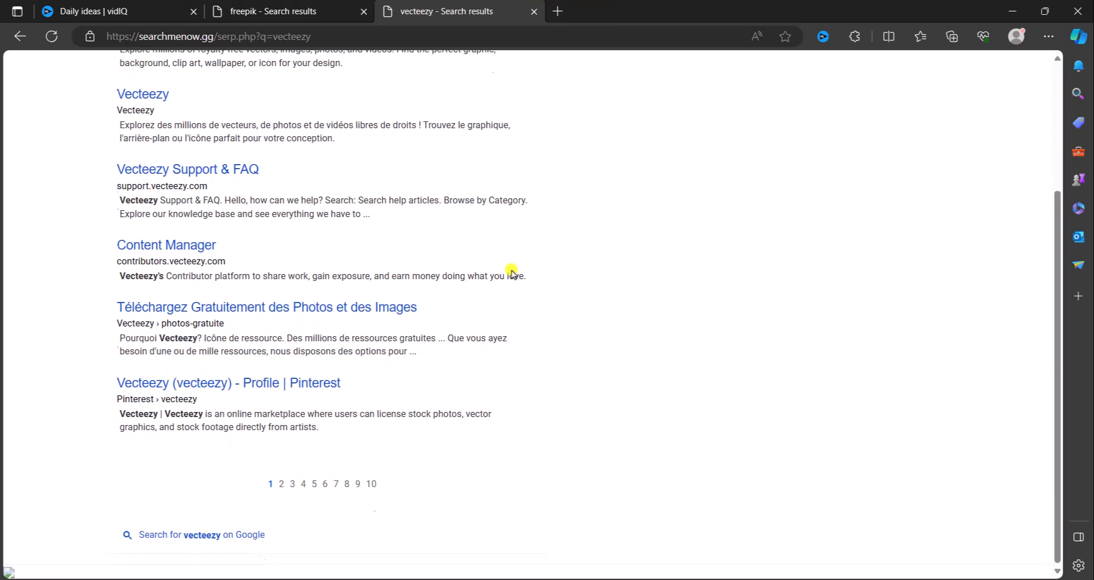
pyautogui.scroll(3)
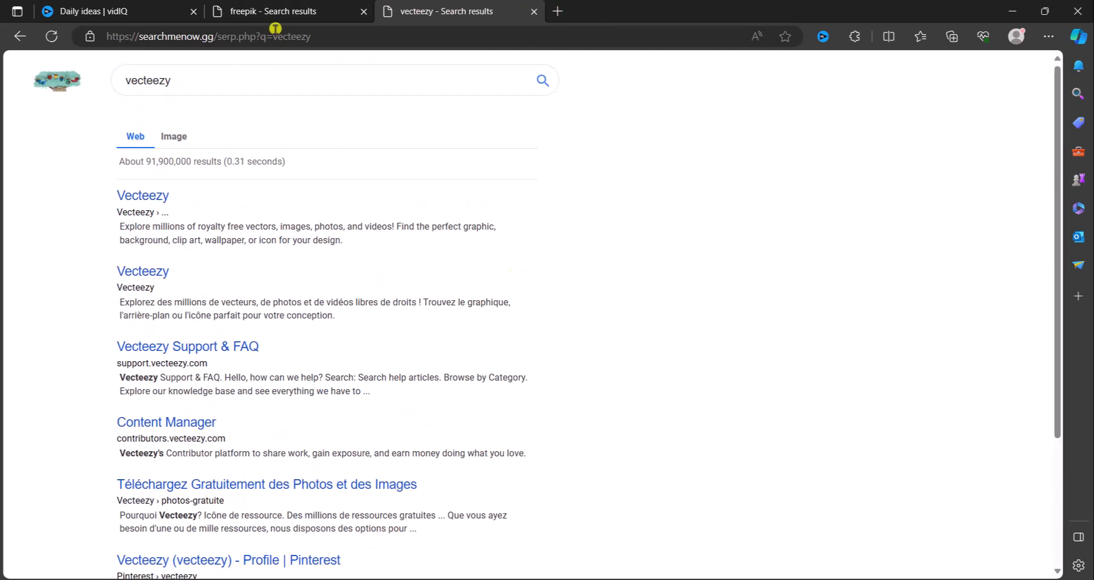
pyautogui.click(534, 12)
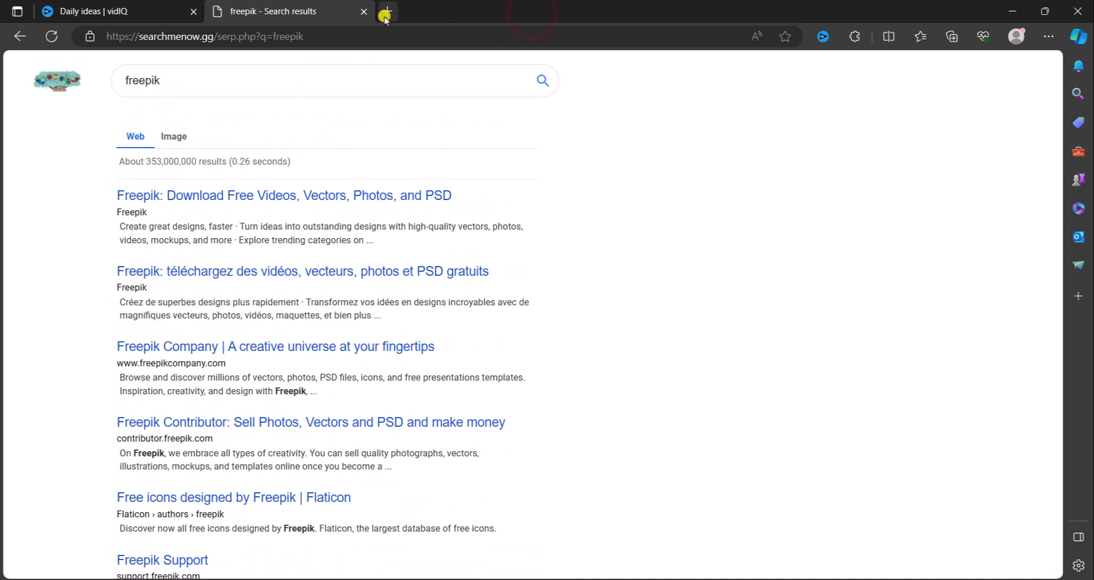
pyautogui.moveTo(701, 76)
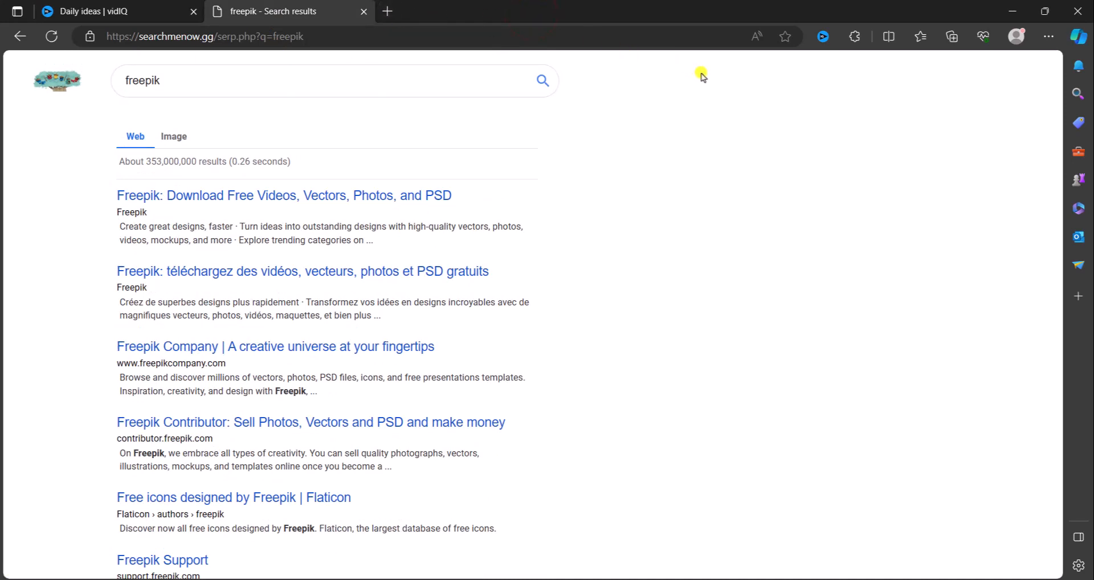